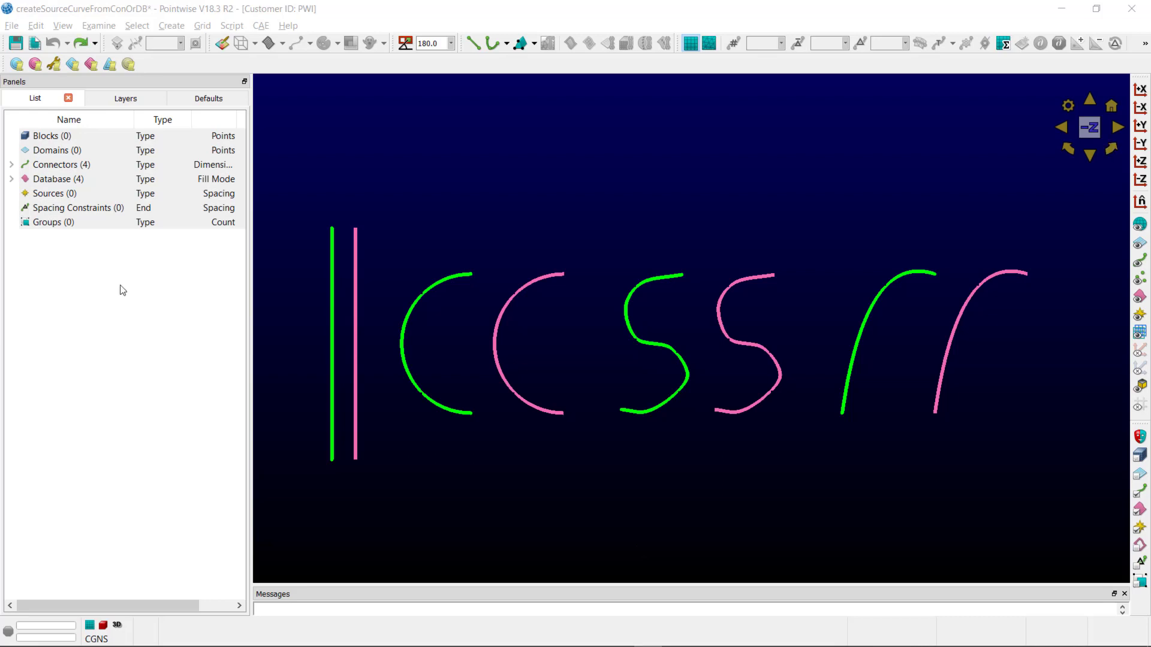
{"action": "mouse_move", "coordinate": [7, 164]}
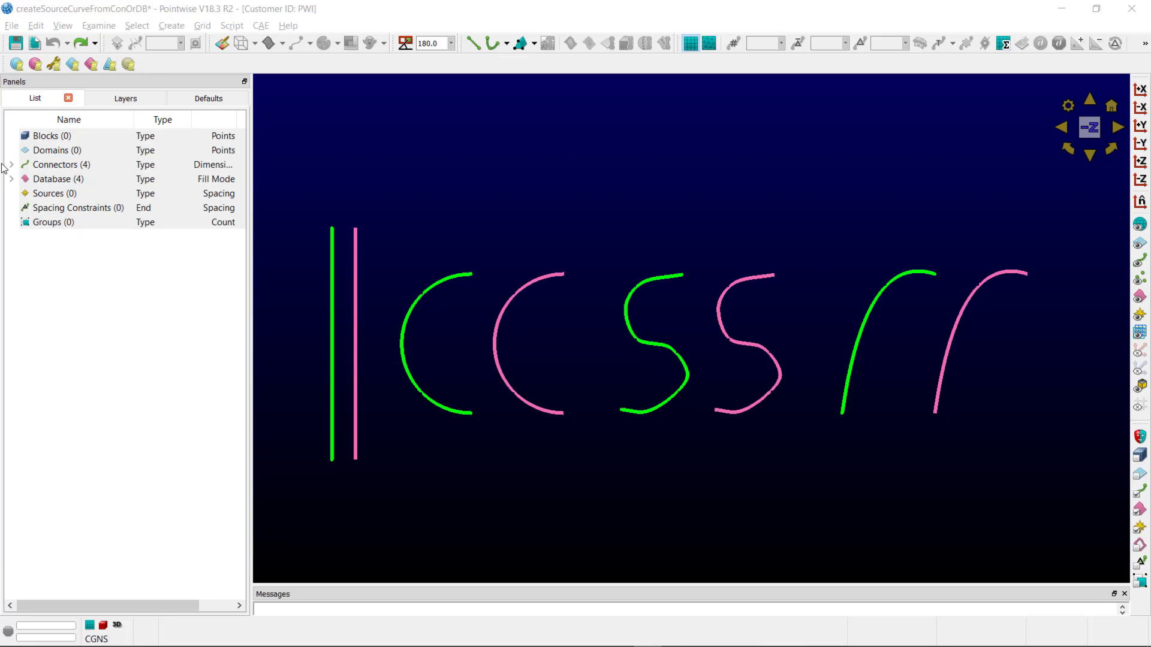
- Expand the Connectors (4) and Database (4) nodes to show con-1 to con-4 and curve-1 to curve-4
{"action": "left_click", "coordinate": [5, 165]}
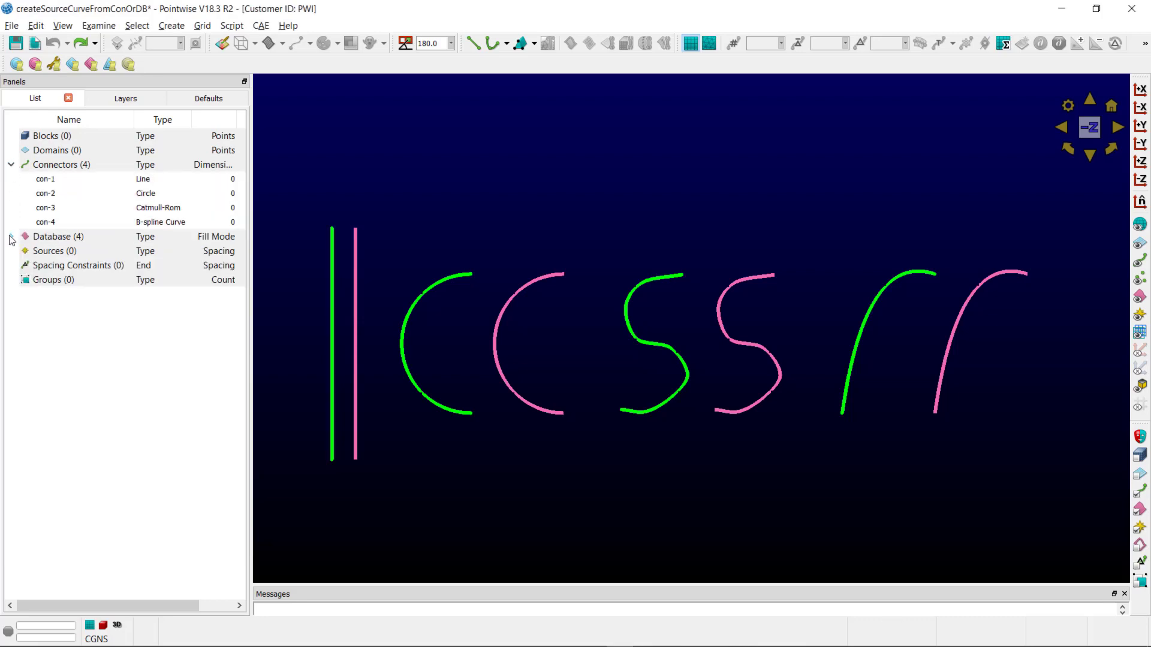
{"action": "left_click", "coordinate": [11, 236]}
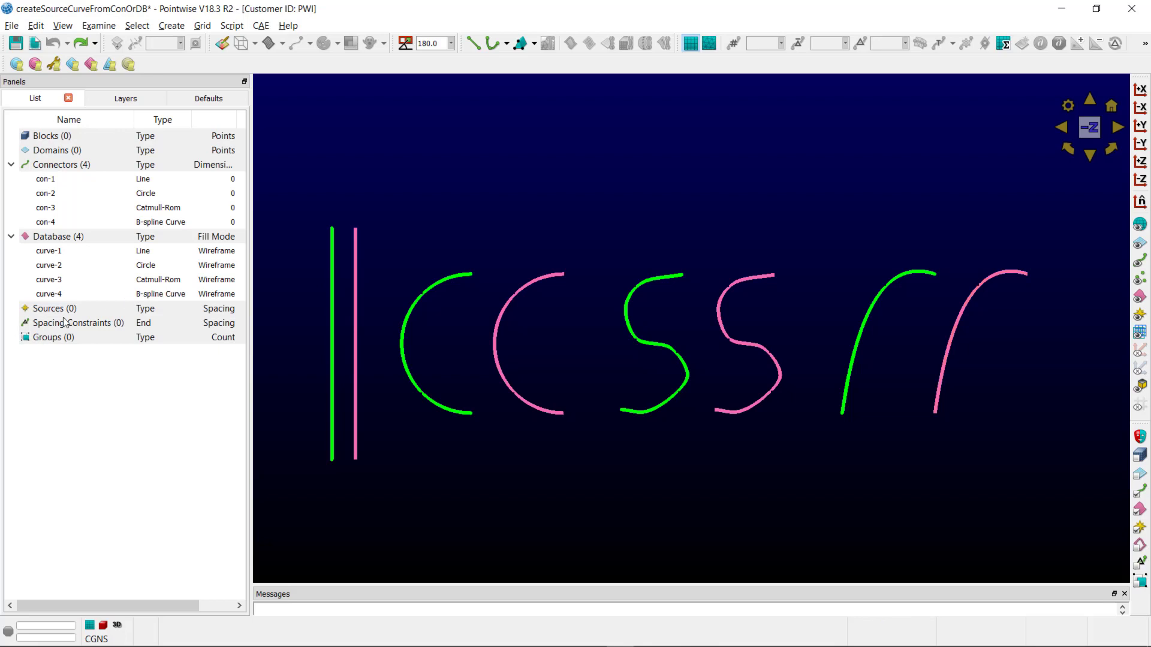
- Show the Defaults panel with source spacing 0.1 and size-field decay 0.5
{"action": "left_click", "coordinate": [200, 98]}
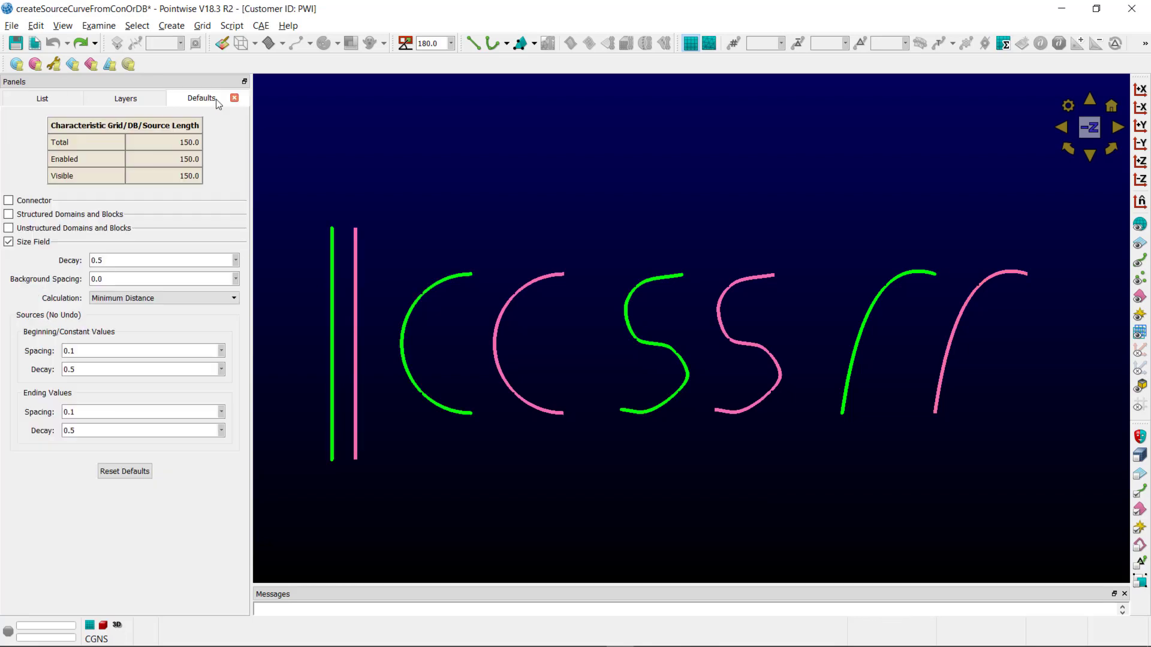
{"action": "mouse_move", "coordinate": [120, 398]}
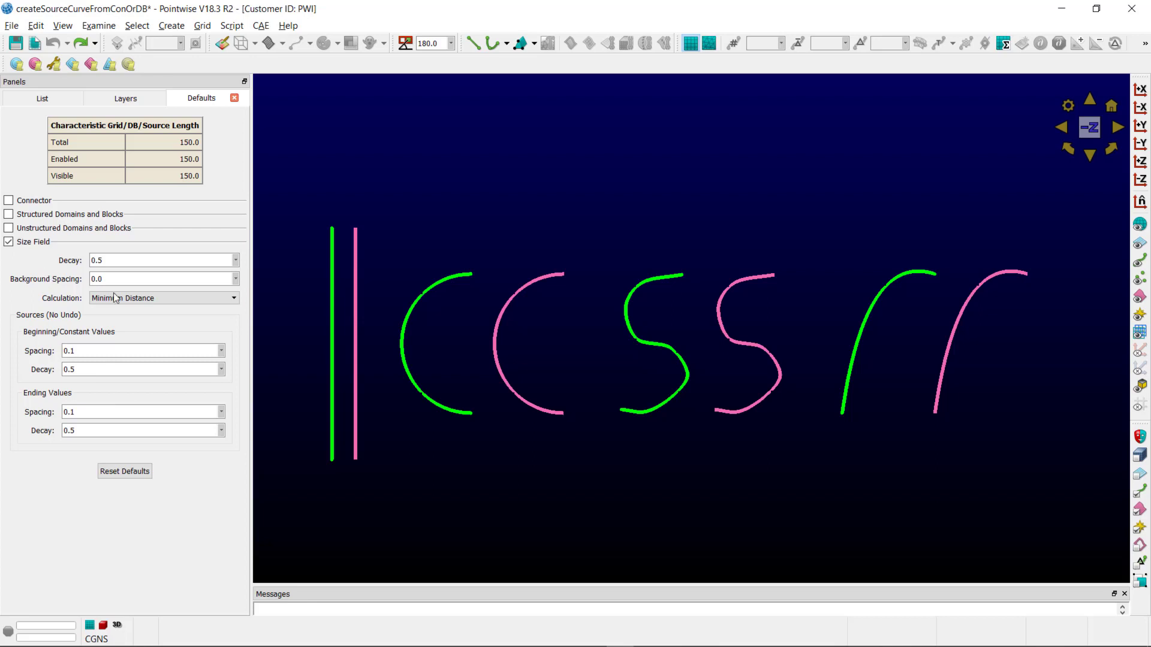
{"action": "mouse_move", "coordinate": [77, 317]}
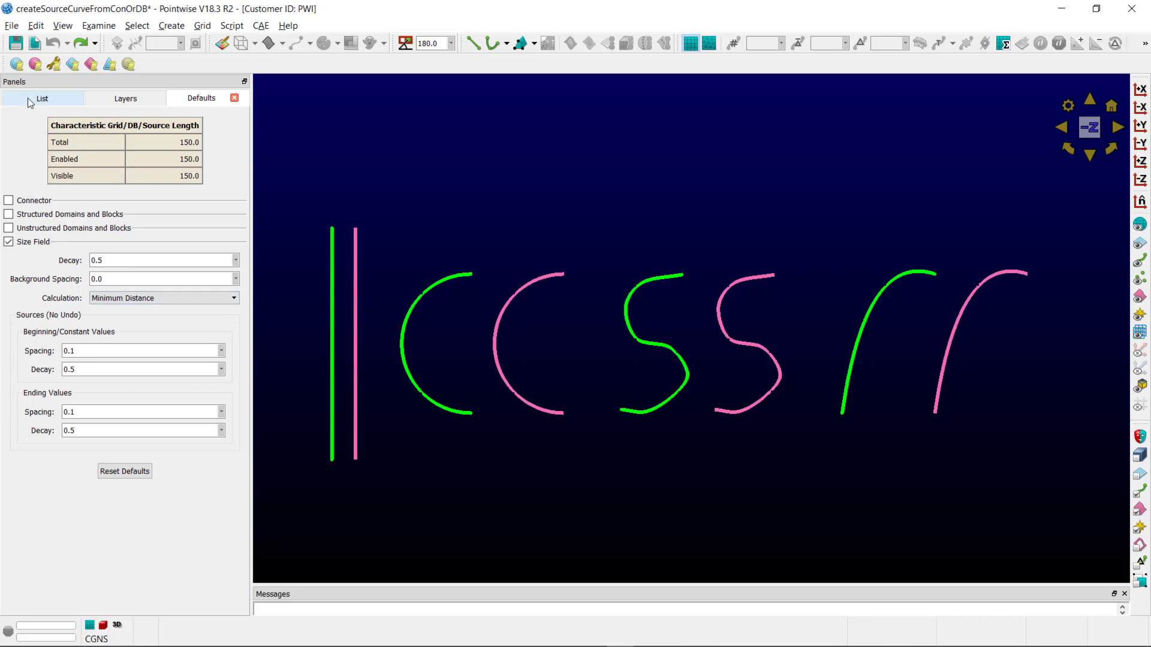
- Return to the List panel of grid entities before running the conversion script
{"action": "left_click", "coordinate": [42, 98]}
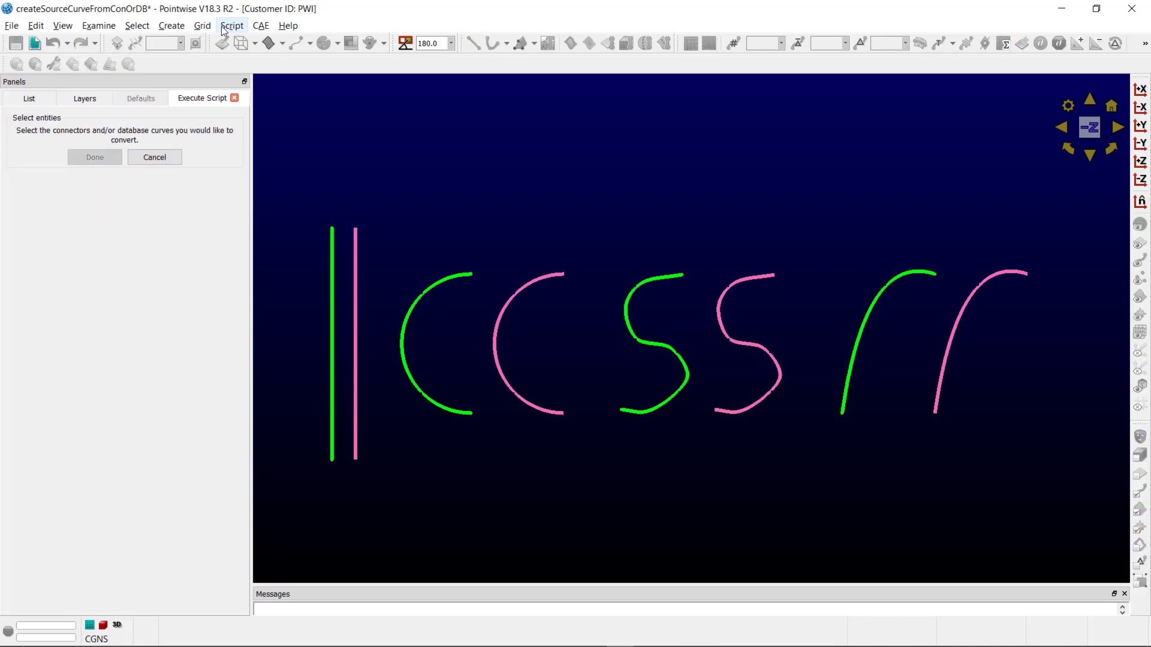
{"action": "mouse_move", "coordinate": [297, 139]}
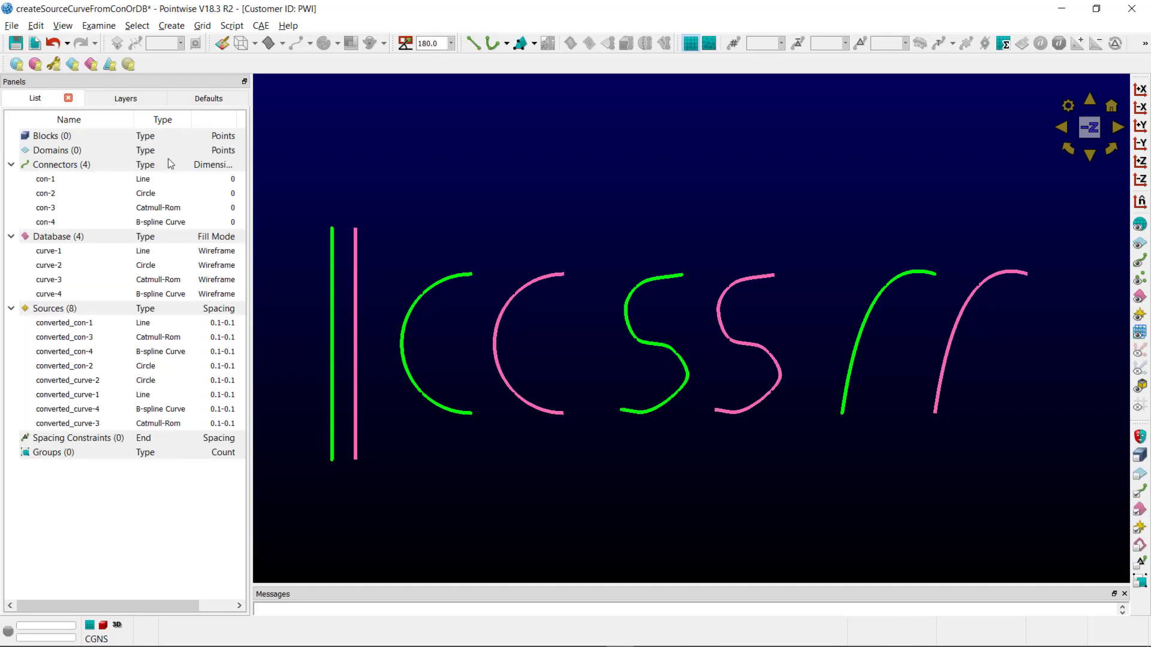
{"action": "mouse_move", "coordinate": [106, 309]}
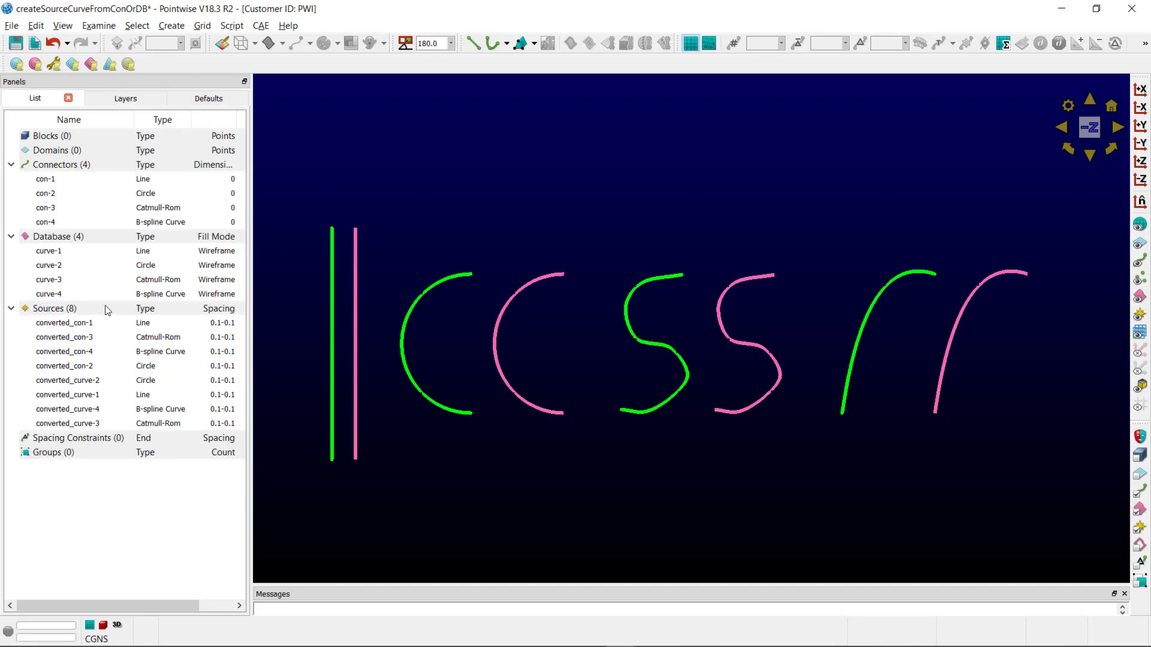
{"action": "mouse_move", "coordinate": [103, 316]}
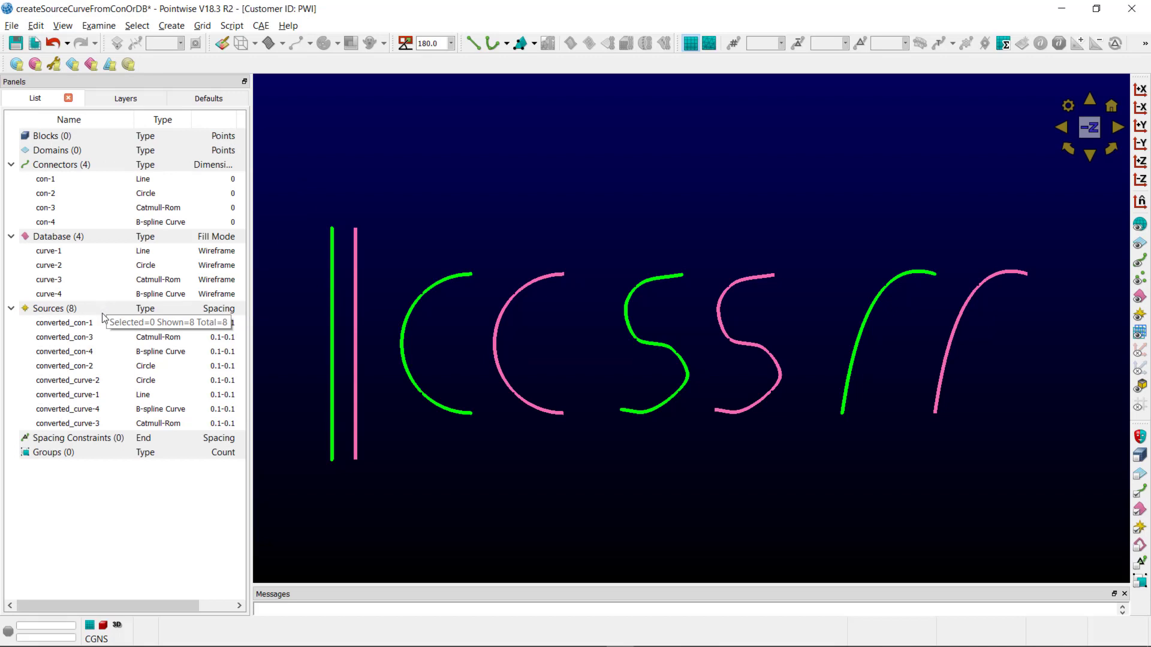
{"action": "left_click", "coordinate": [66, 395]}
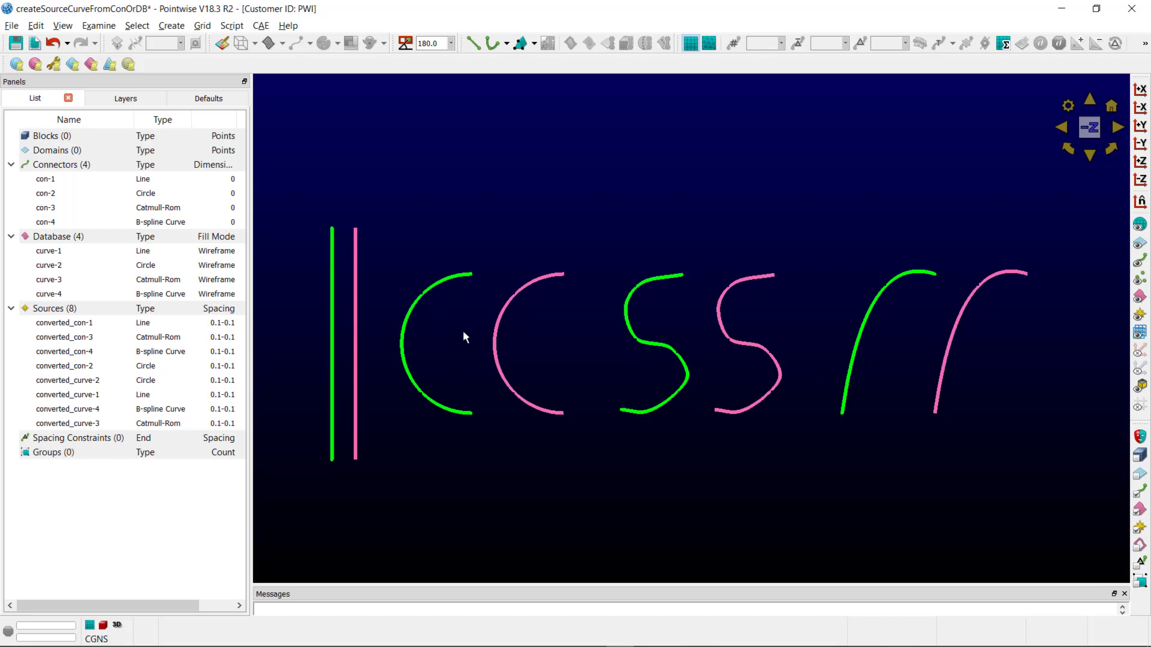
{"action": "mouse_move", "coordinate": [1130, 261]}
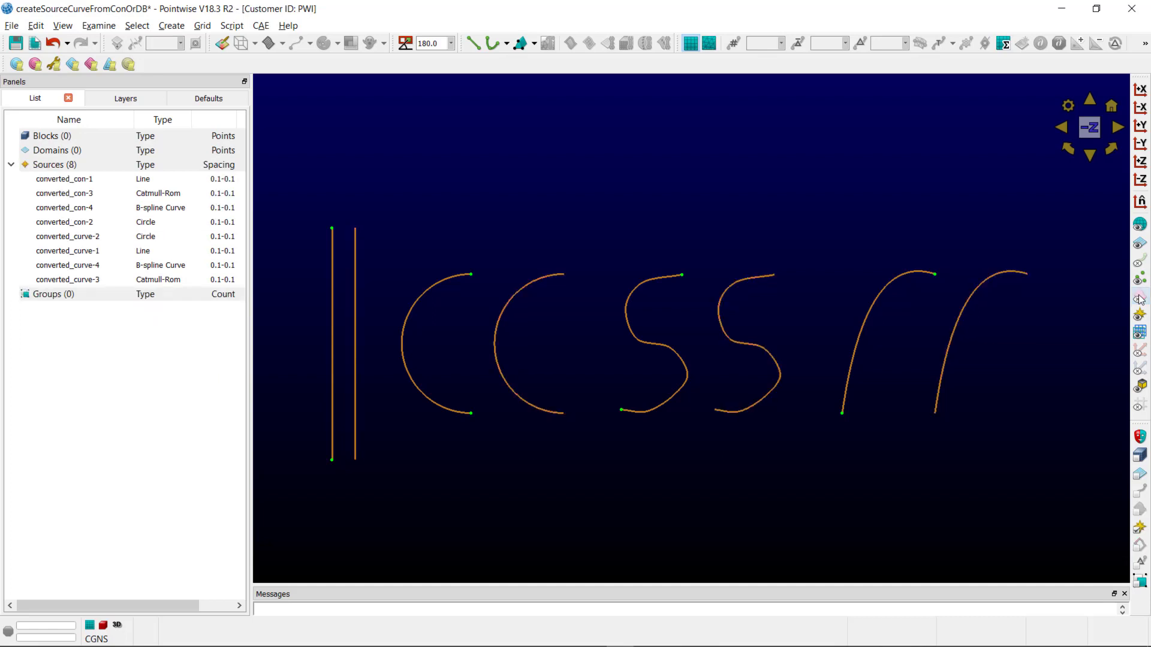
{"action": "mouse_move", "coordinate": [442, 447]}
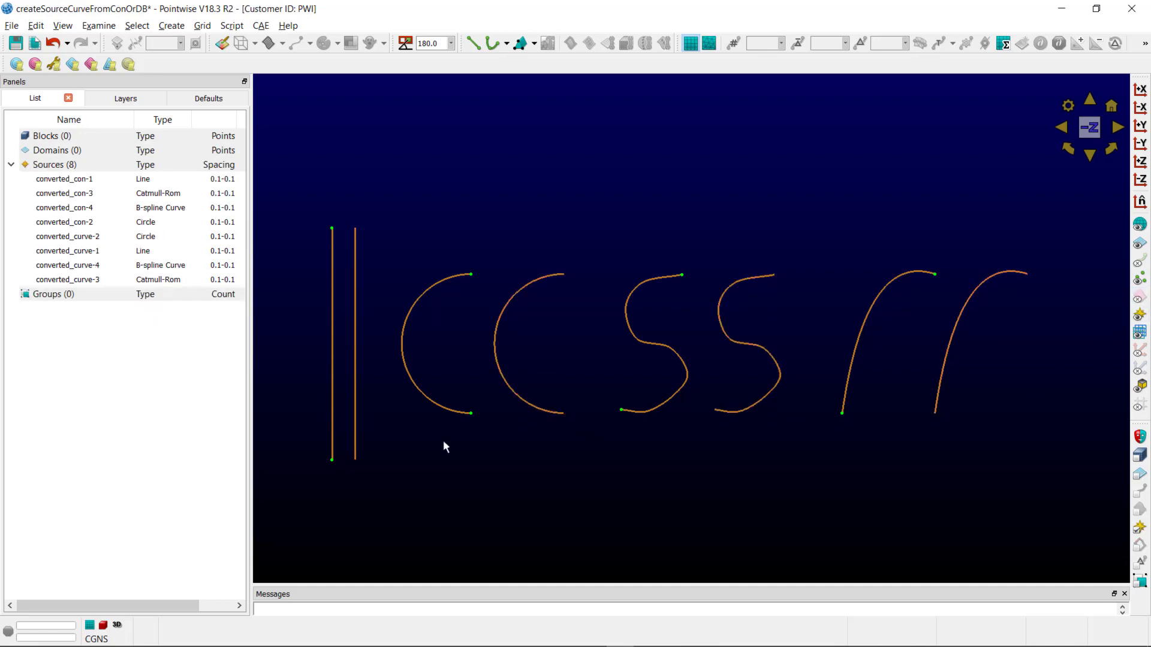
{"action": "mouse_move", "coordinate": [444, 443]}
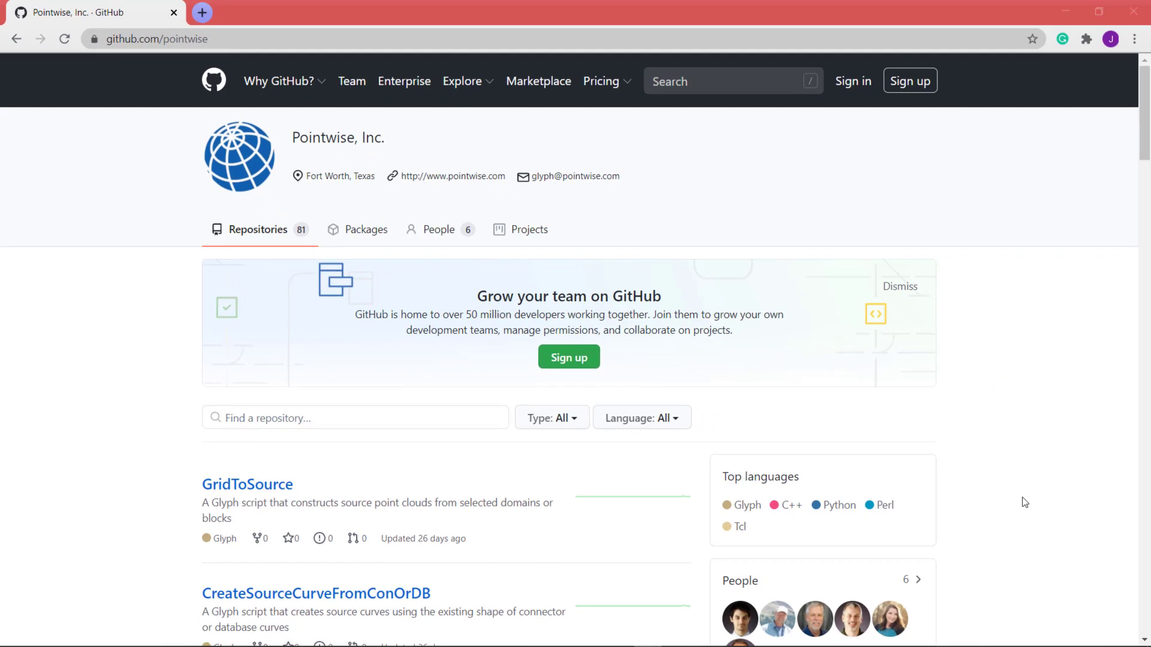
{"action": "mouse_move", "coordinate": [679, 526]}
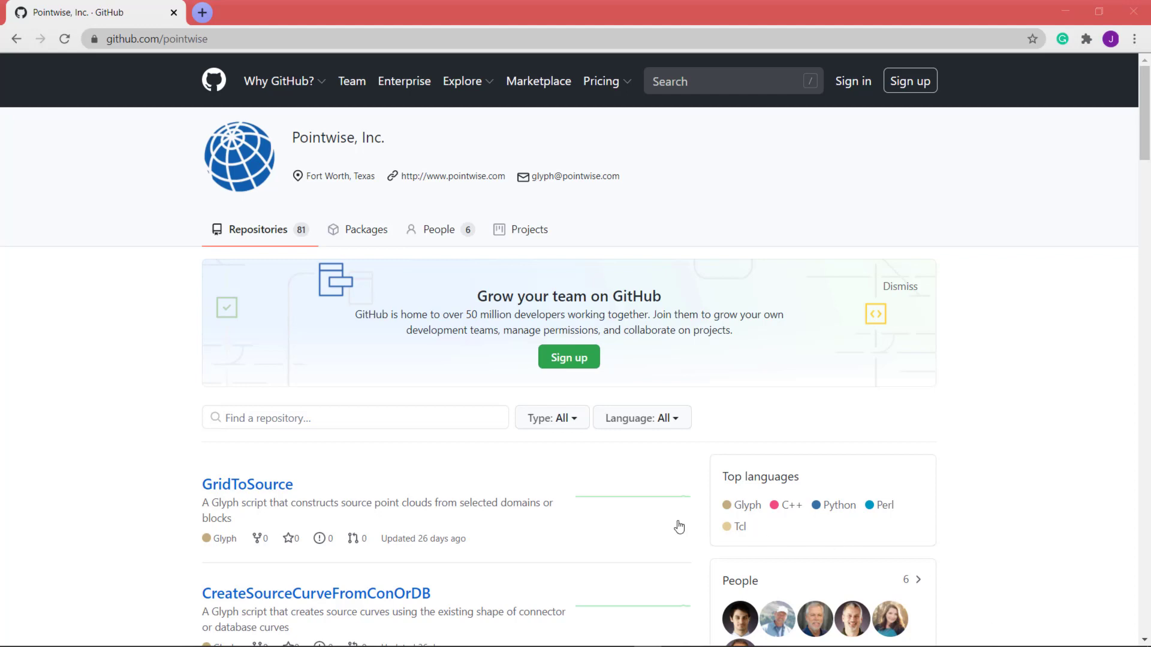
{"action": "mouse_move", "coordinate": [515, 575]}
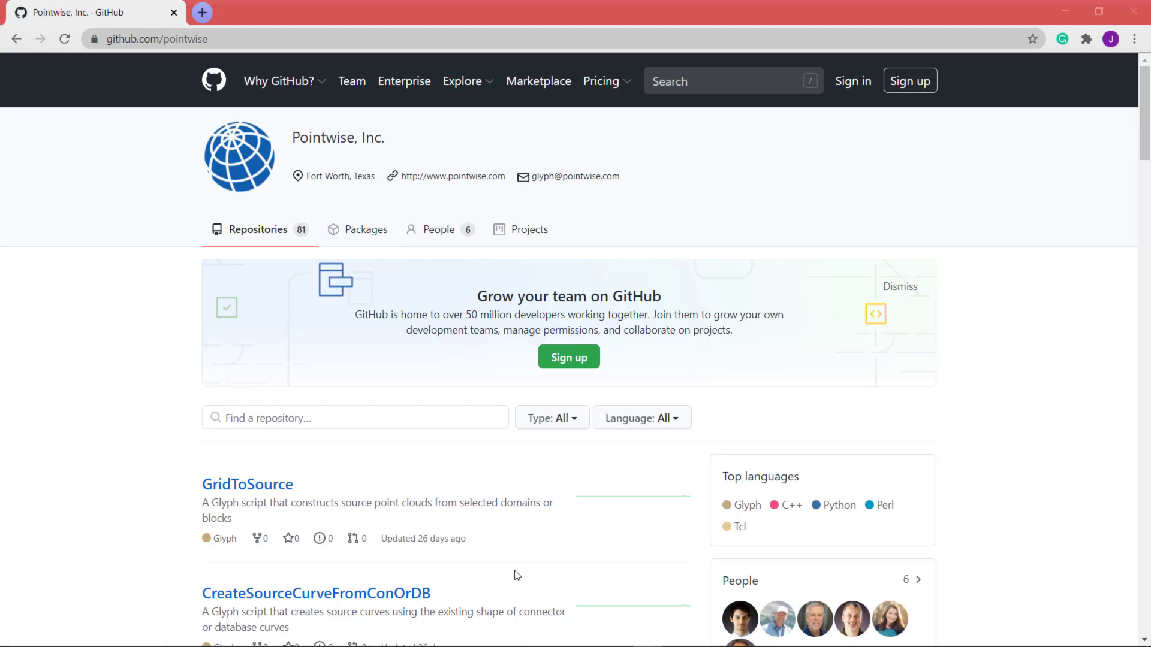
{"action": "mouse_move", "coordinate": [496, 537]}
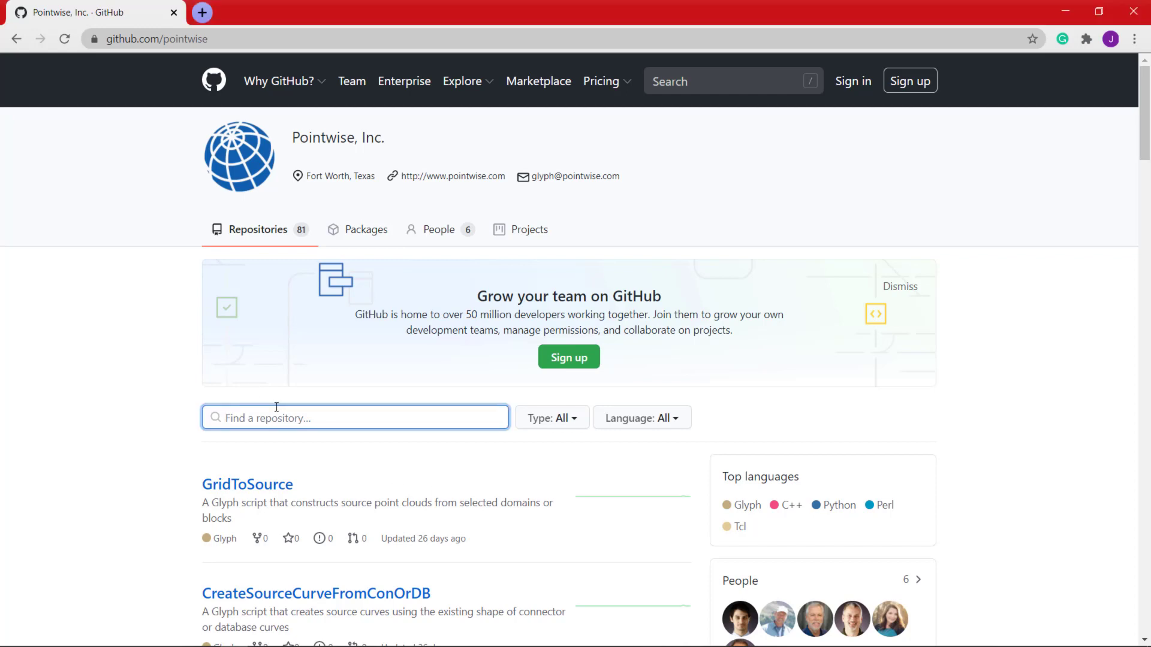
- Search 'createsource' and open the CreateSourceCurveFromConOrDB repository
{"action": "type", "text": "createso"}
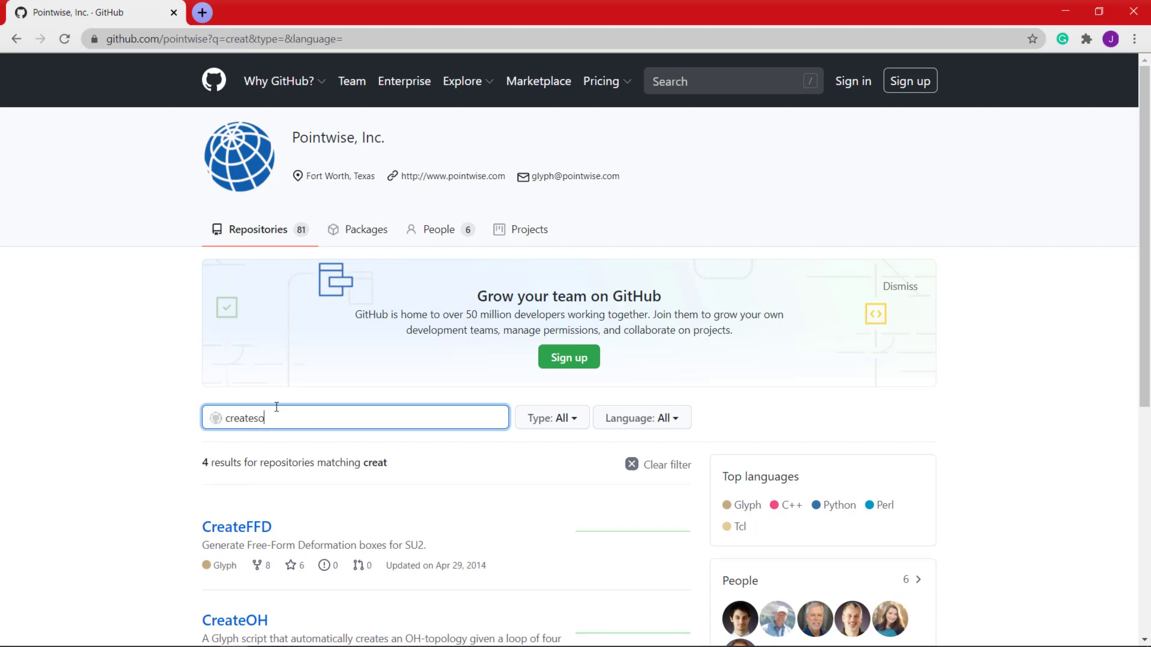
{"action": "type", "text": "urce"}
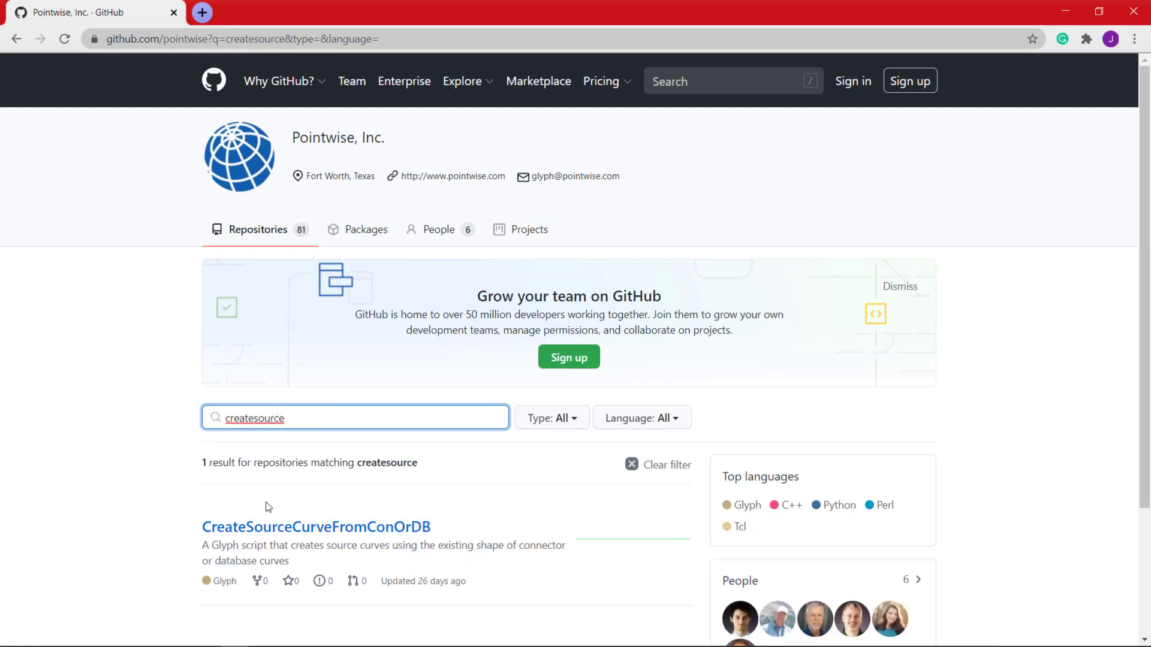
{"action": "mouse_move", "coordinate": [316, 535]}
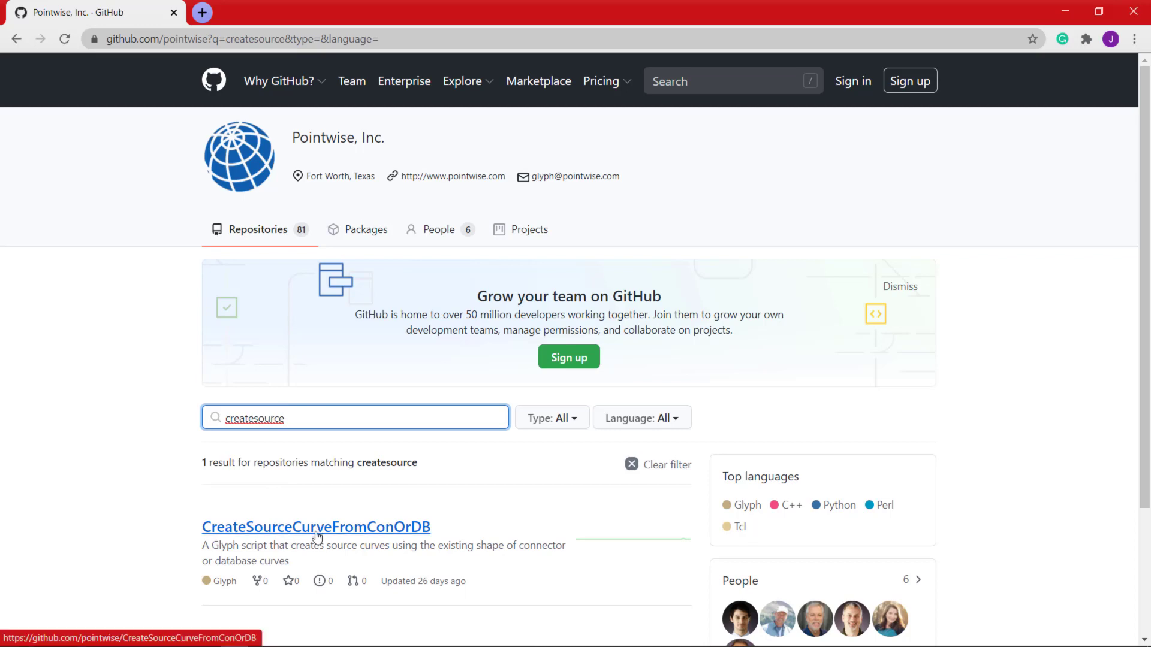
{"action": "left_click", "coordinate": [316, 527]}
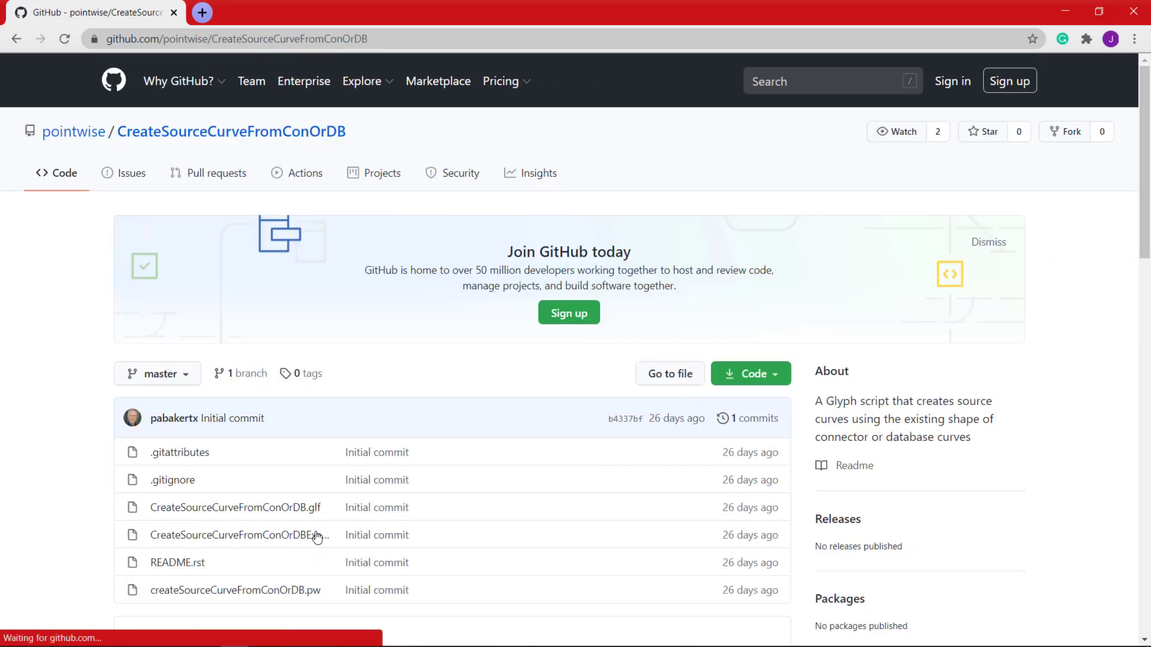
{"action": "mouse_move", "coordinate": [316, 539]}
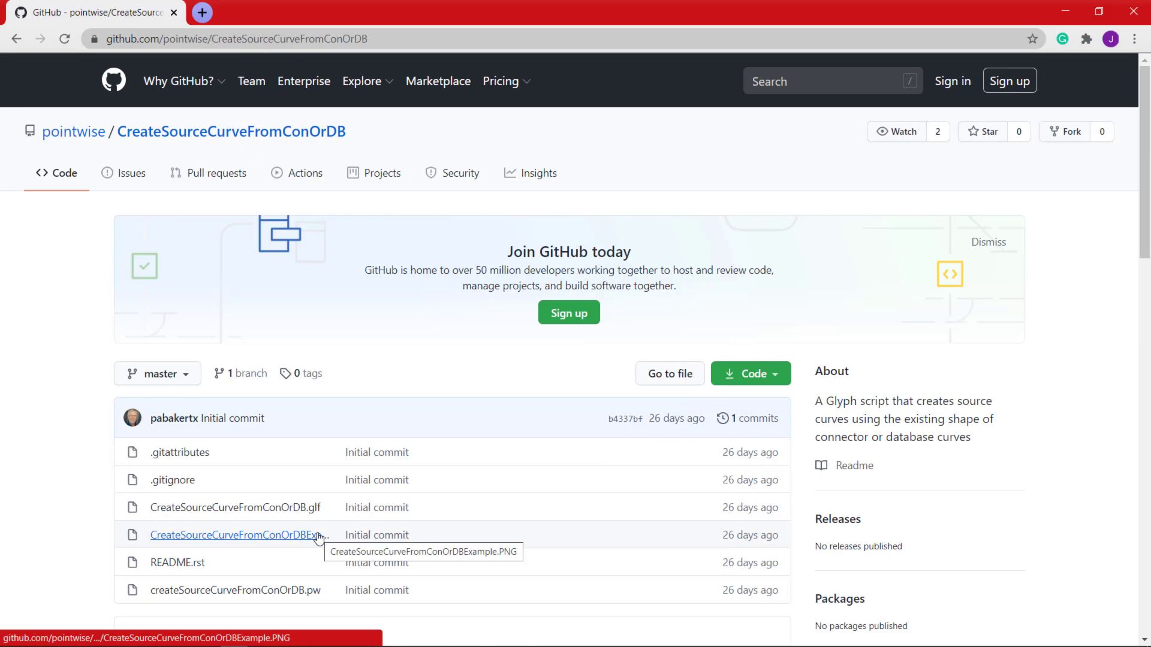